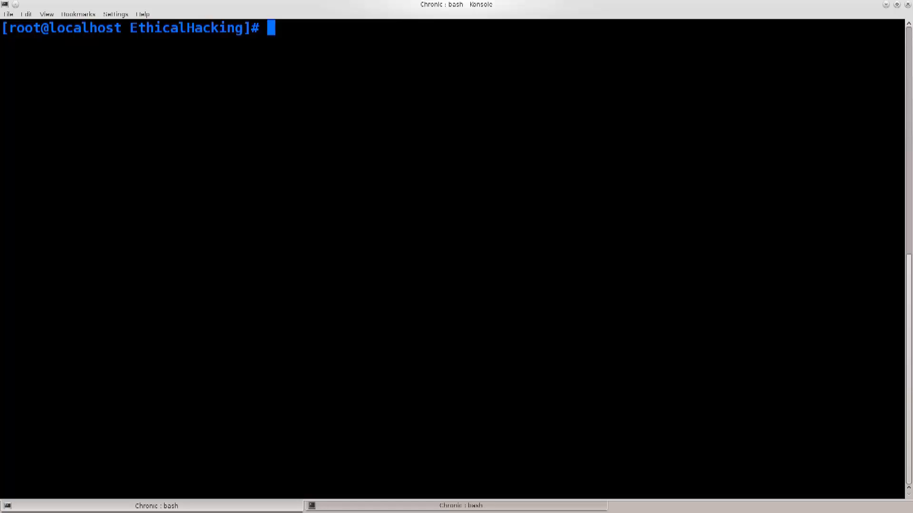
# Read through monitor.sh with less and quit back to the prompt.
pyautogui.write('less monitor.sh')
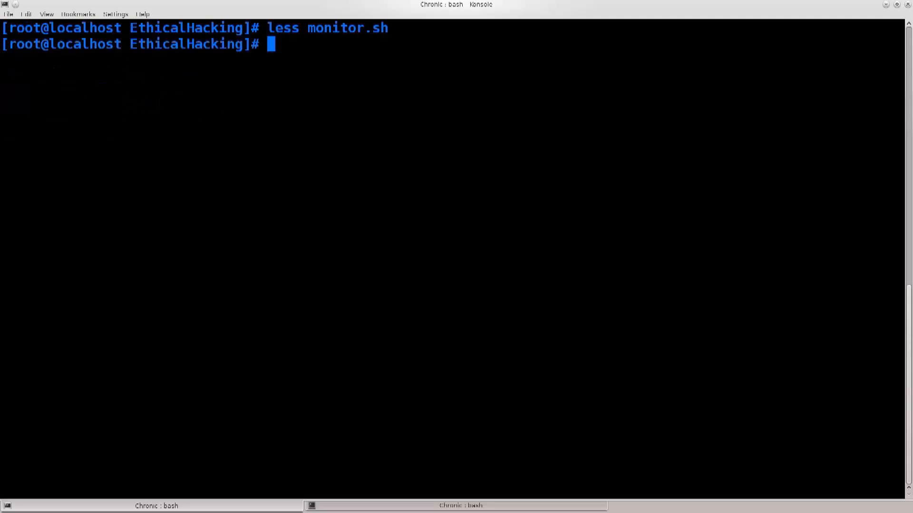
# Run ./monitor.sh to put wlp2s0 in monitor mode, then stop the NetworkManager service.
pyautogui.write('./monitor.sh')
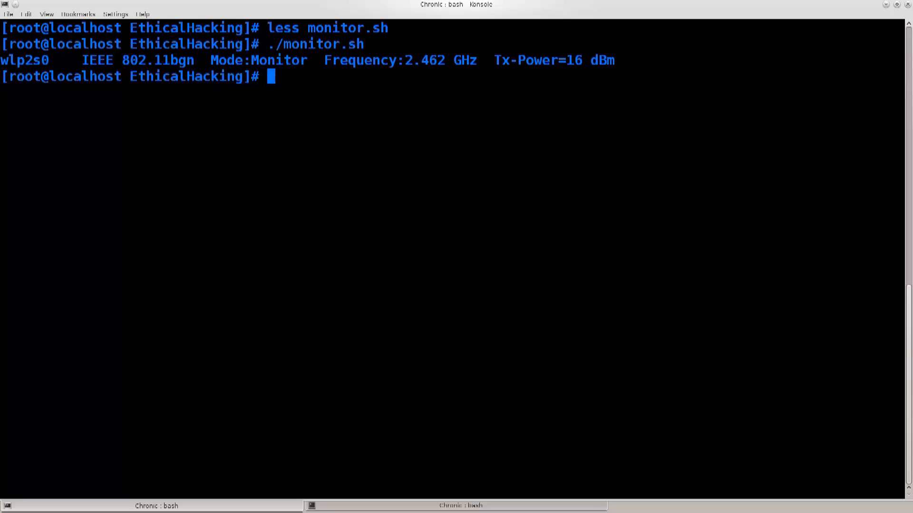
pyautogui.write('serv')
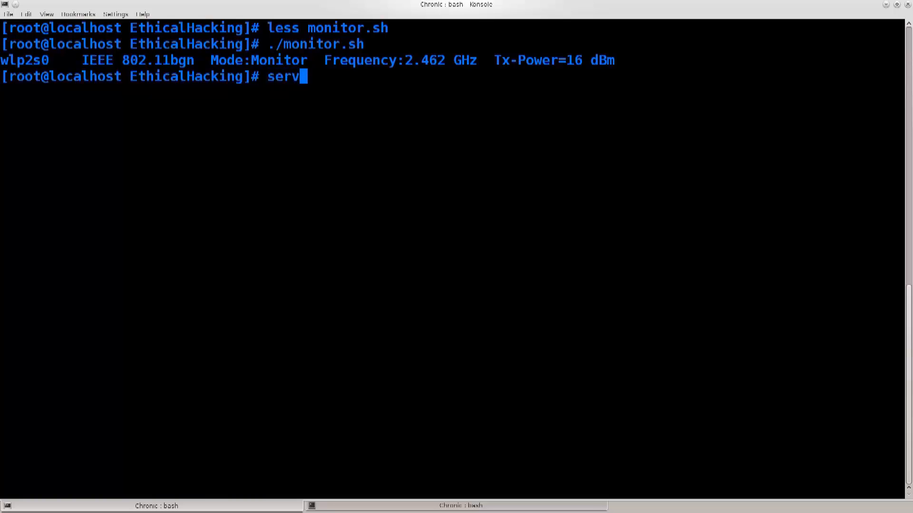
pyautogui.write('ice')
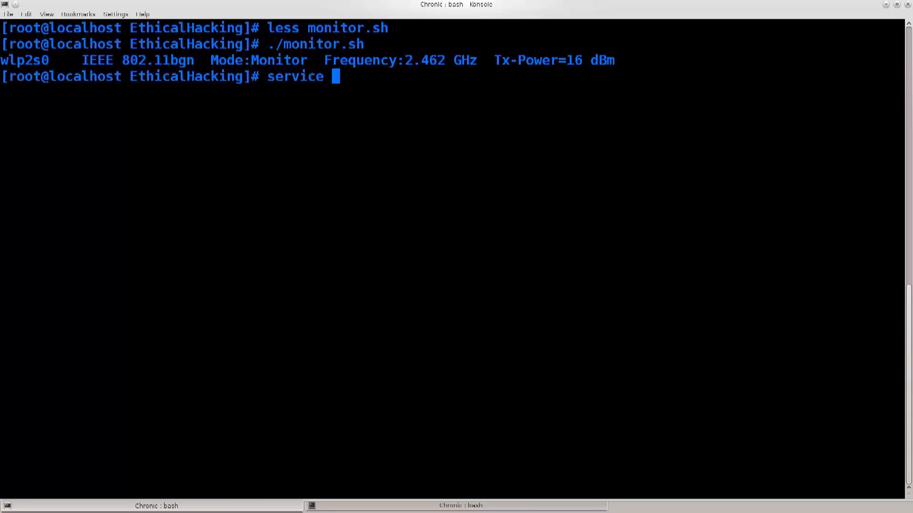
pyautogui.write('NetworkManager st')
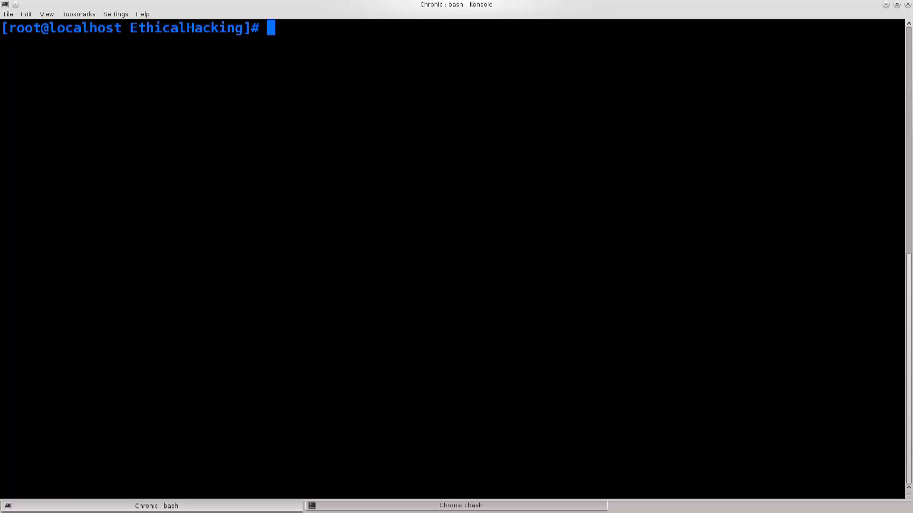
# Try wash on wlp2s0, list interfaces with ifconfig, then rerun ./monitor.sh.
pyautogui.write('wash -i wlp2s0')
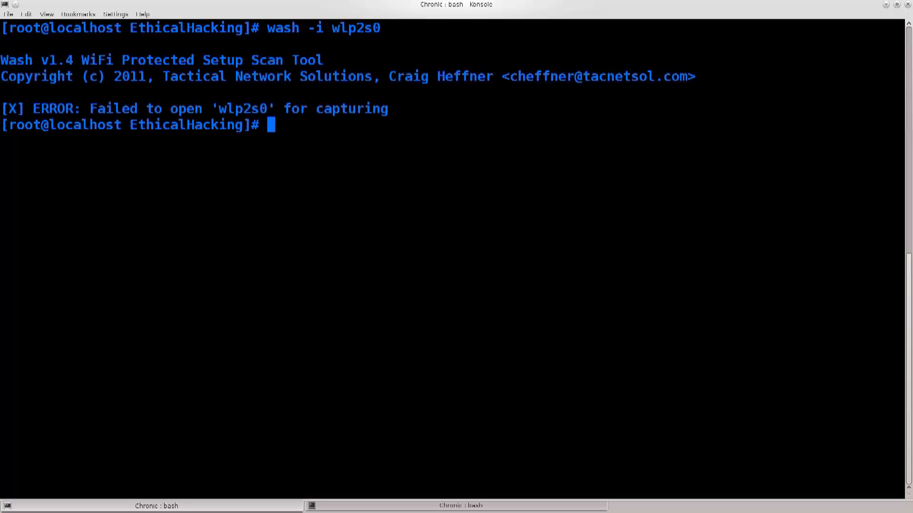
pyautogui.write('if')
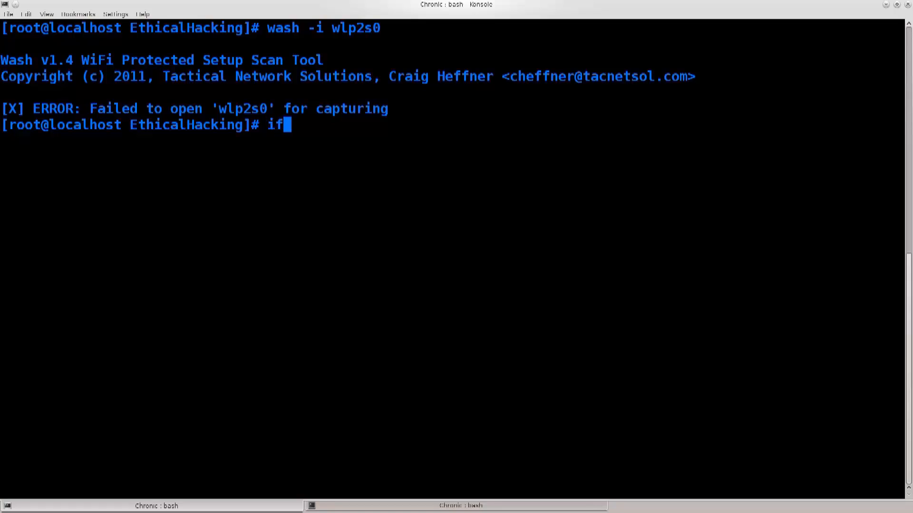
pyautogui.write('cof')
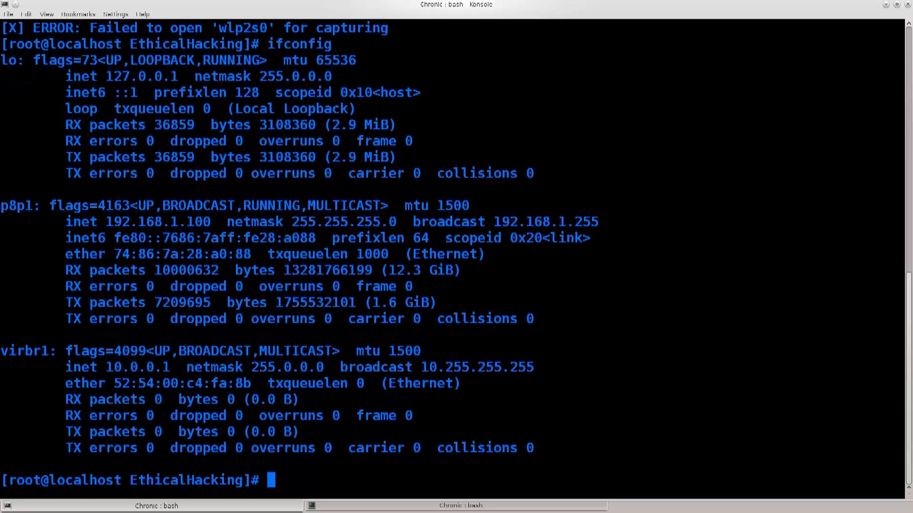
pyautogui.write('.')
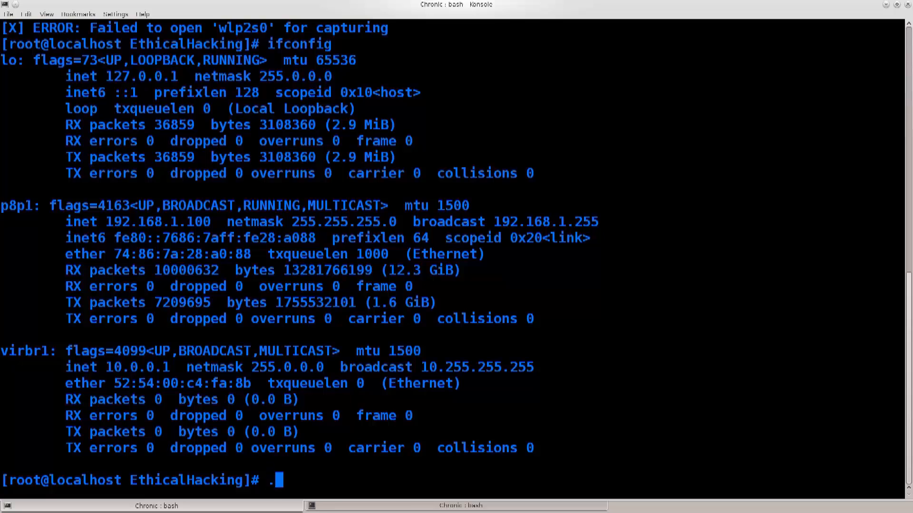
pyautogui.write('./monitor.sh')
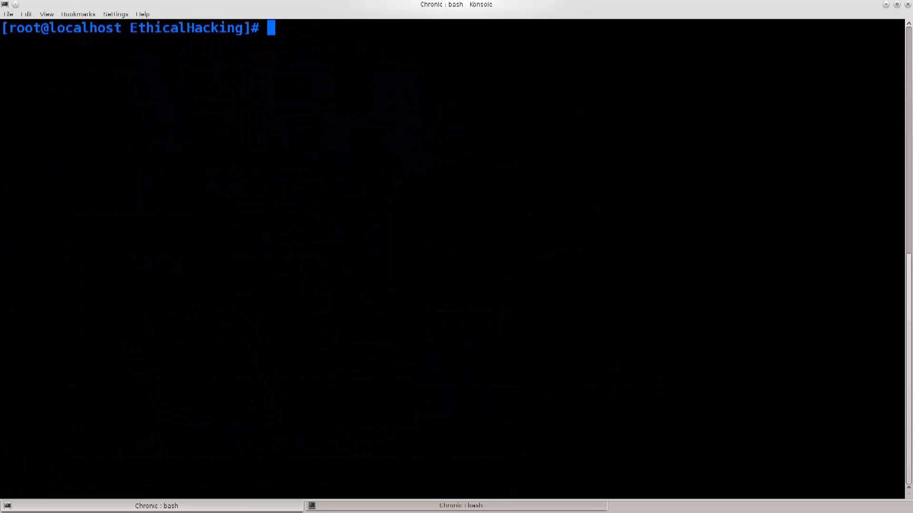
# Scan for WPS-enabled access points with 'wash -i wlp2s0' and stop the scan.
pyautogui.write('wash')
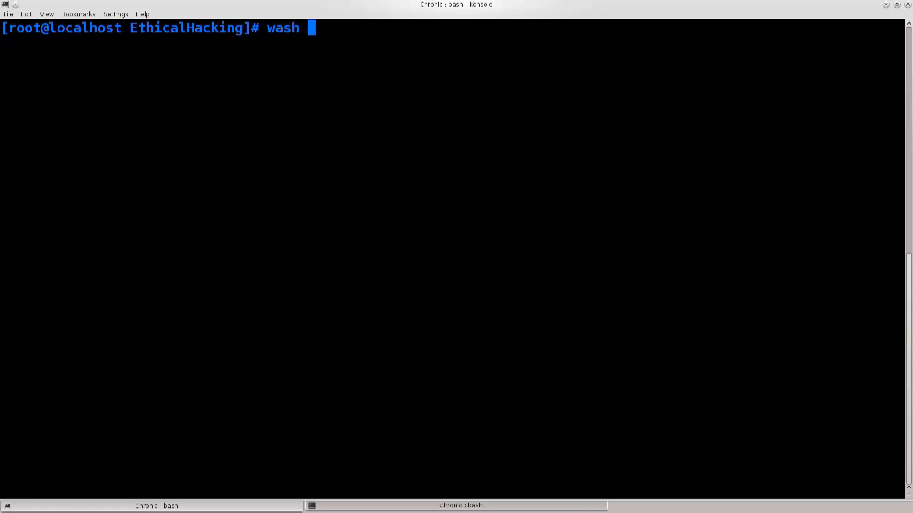
pyautogui.write('-i wlp2s0')
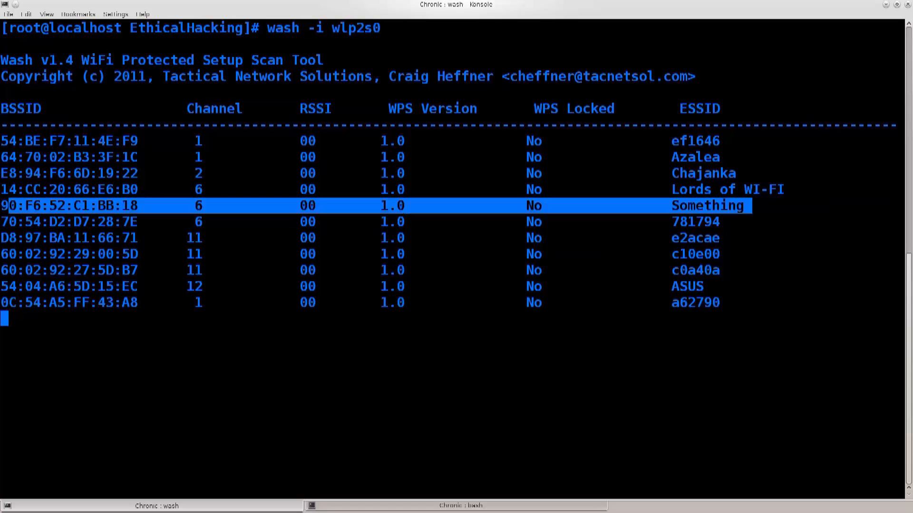
pyautogui.press('ctrl+c')
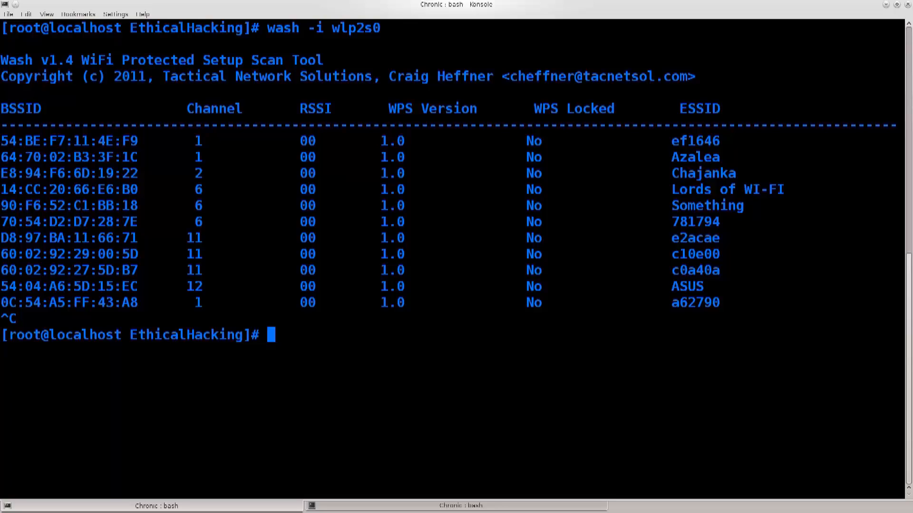
pyautogui.write('reaver -i w')
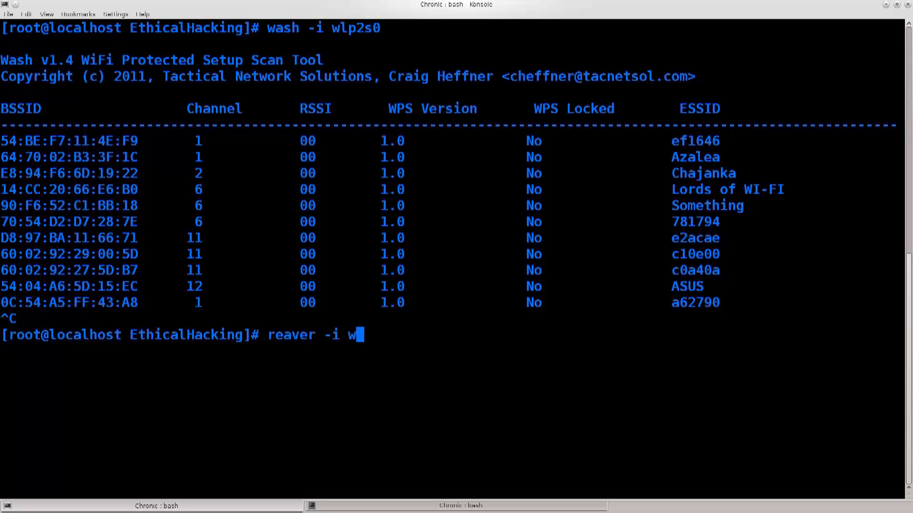
pyautogui.write('lp2s0 -')
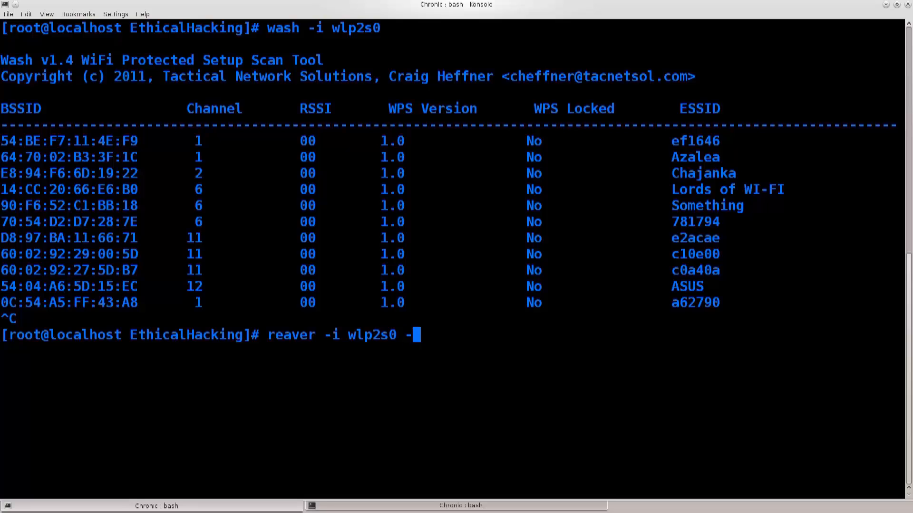
pyautogui.write('b')
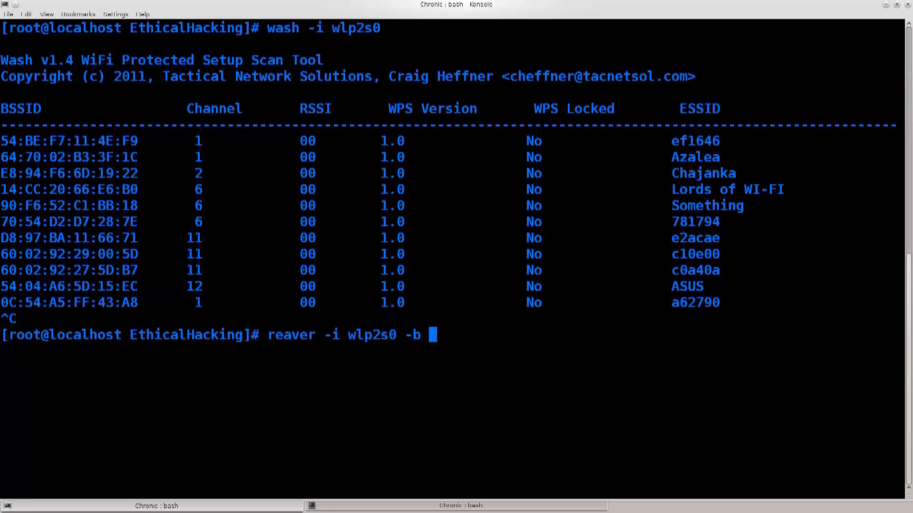
pyautogui.doubleClick(80, 205)
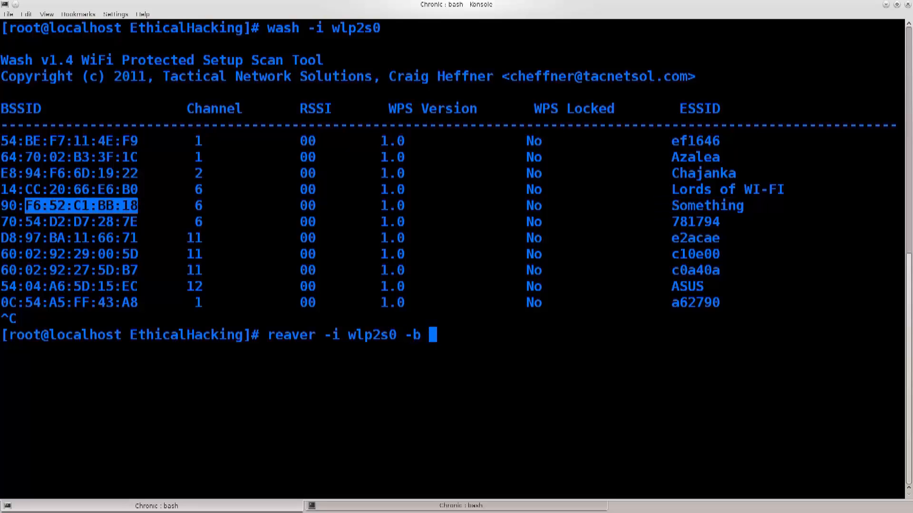
pyautogui.rightClick(430, 334)
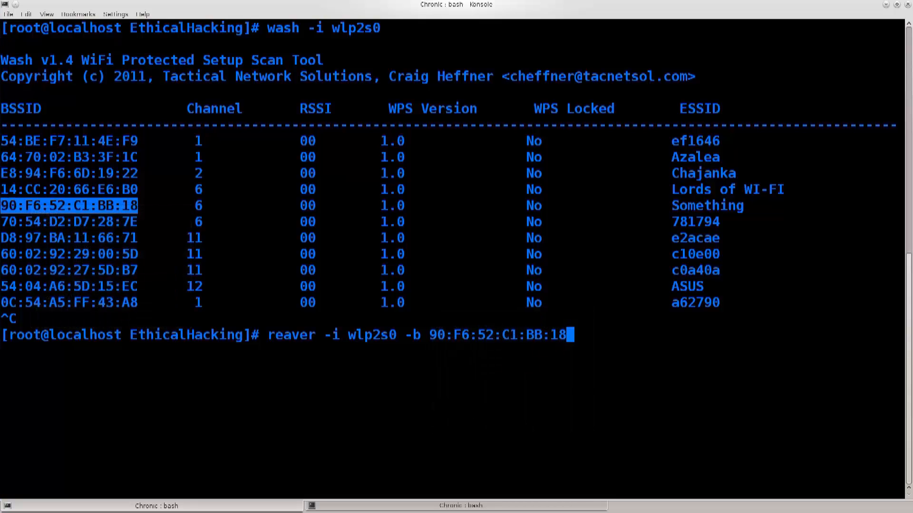
# Append a recurring delay option '-r 2:60' to the reaver command.
pyautogui.write('-r')
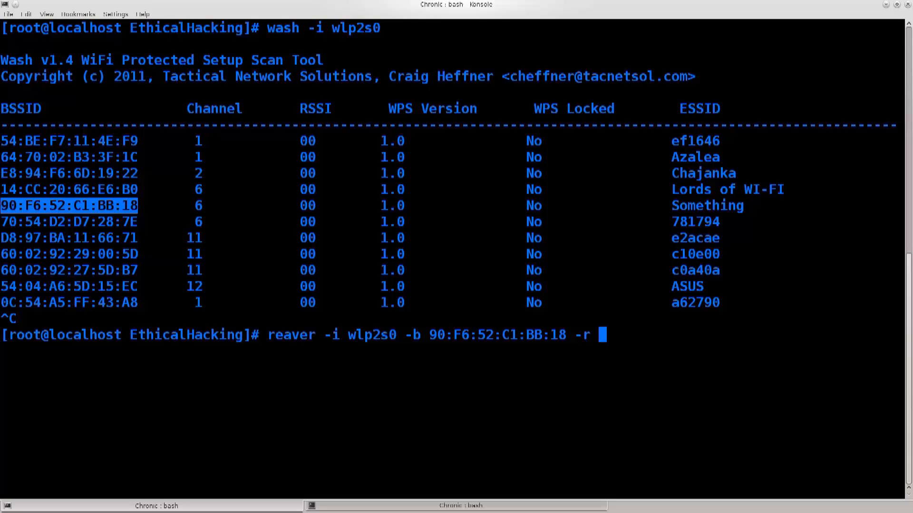
pyautogui.write('2')
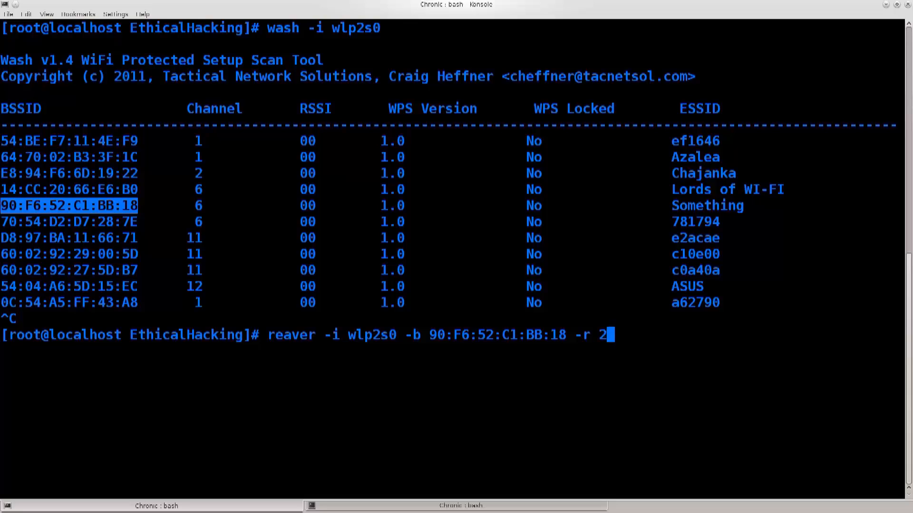
pyautogui.write(':60')
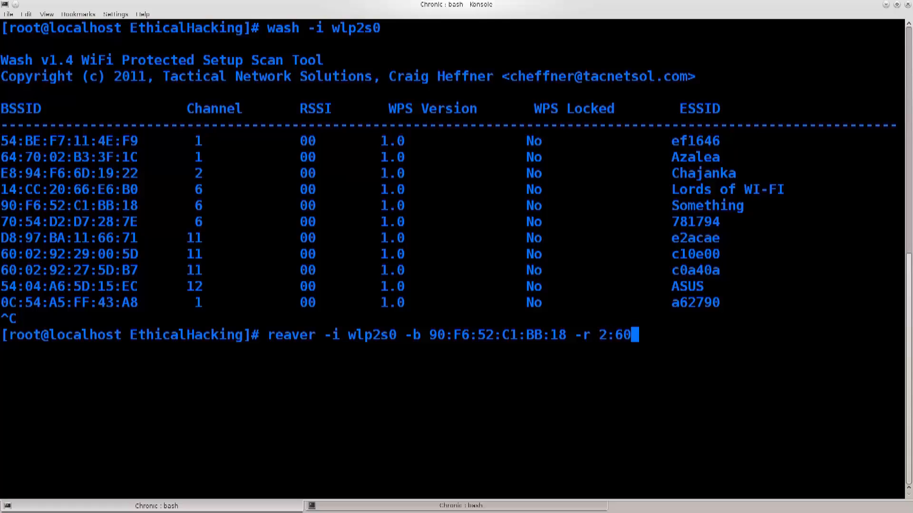
# Launch the reaver command against 90:F6:52:C1:BB:18 so it prompts about the previous session.
pyautogui.doubleClick(621, 333)
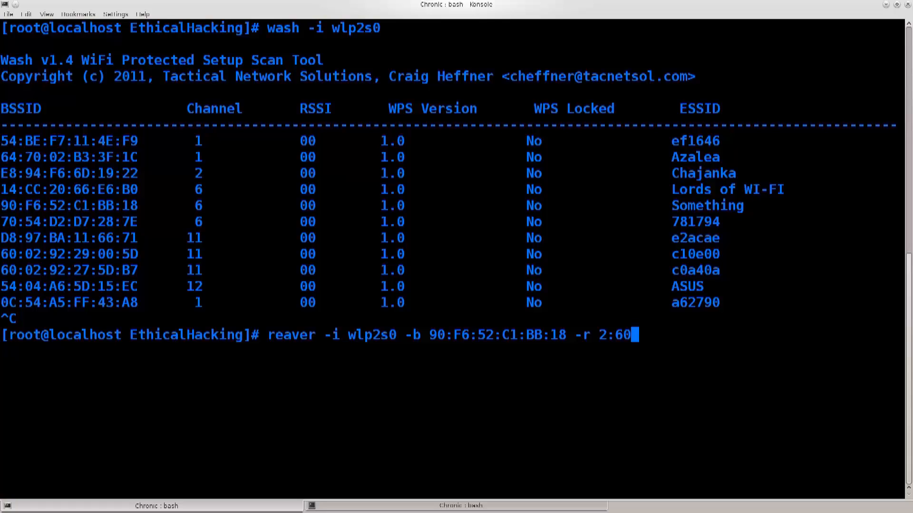
pyautogui.doubleClick(615, 335)
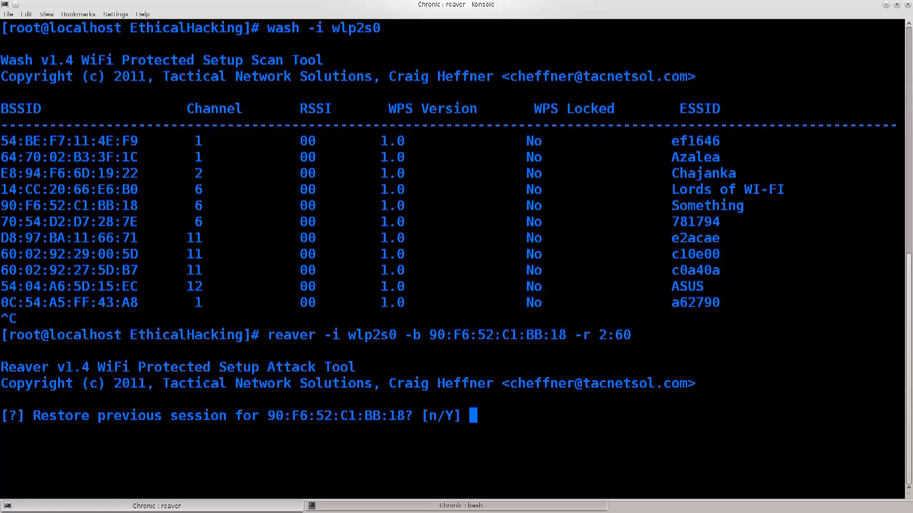
# Answer n to start a fresh Reaver session against Something.
pyautogui.write('n')
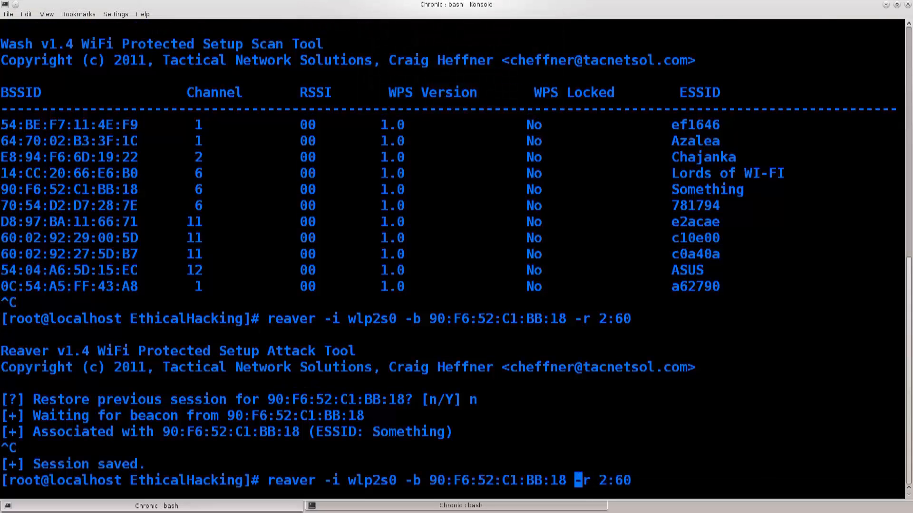
# Insert channel option '-c 6' into the recalled reaver command, matching Something's scan channel.
pyautogui.write('-c -')
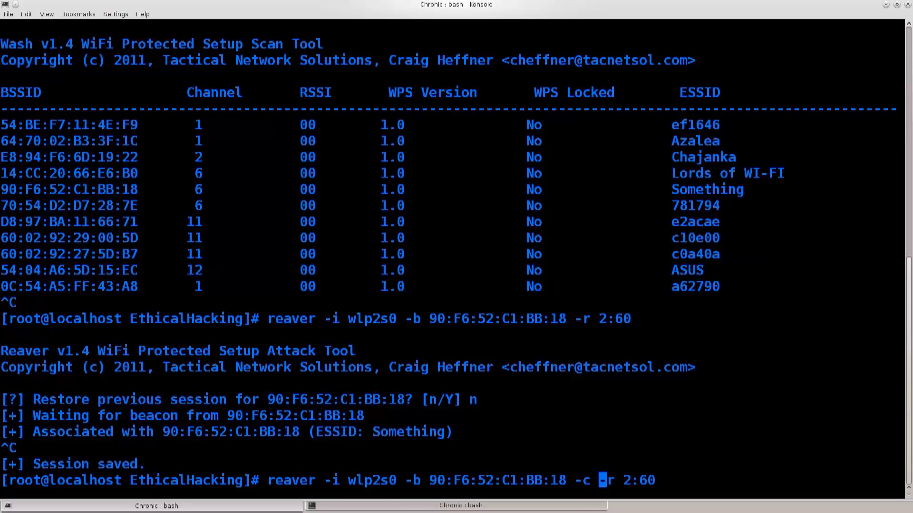
pyautogui.doubleClick(706, 190)
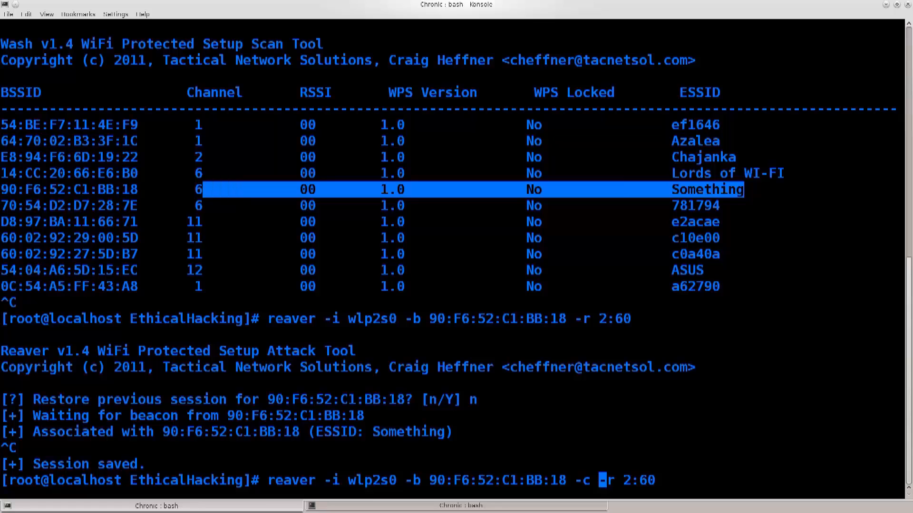
pyautogui.write('6')
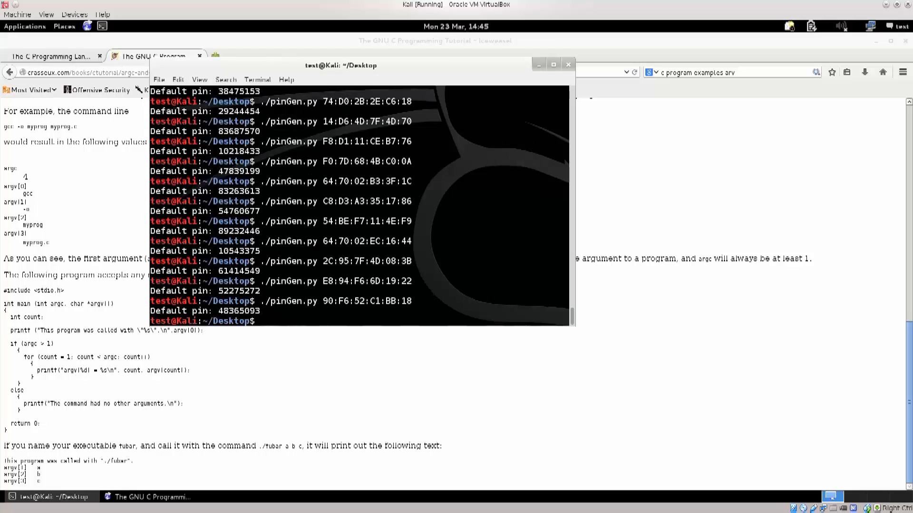
# Enlarge the Kali terminal and clear away the pinGen.py PIN results.
pyautogui.click(199, 80)
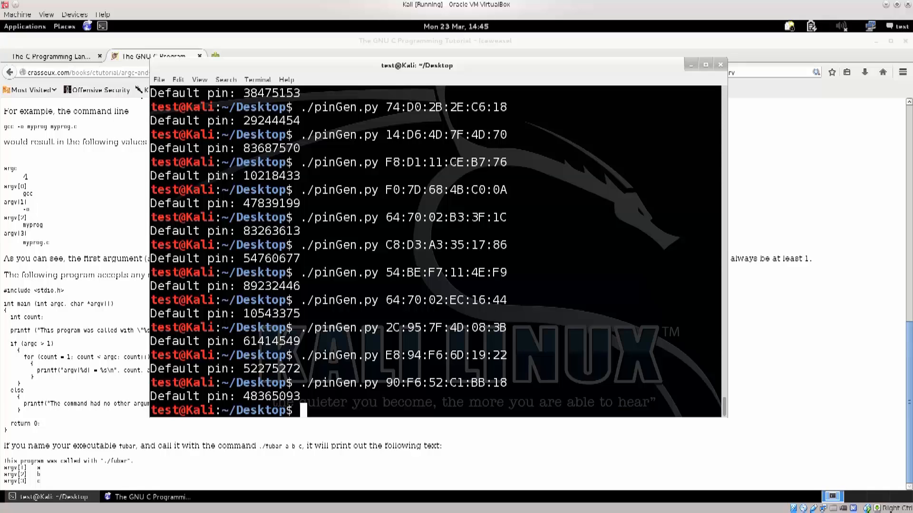
pyautogui.write('clea')
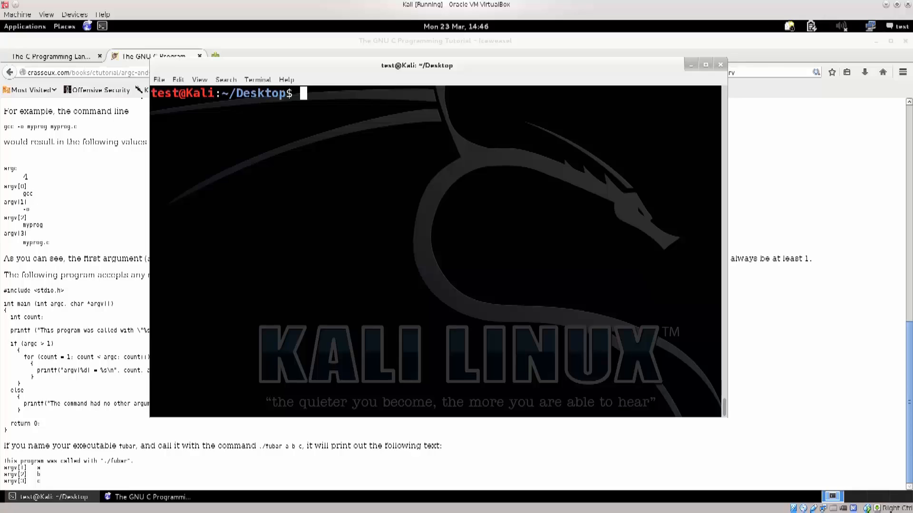
# List the Desktop folder and read through the pinGen.py script in nano.
pyautogui.write('ll')
pyautogui.write('ls')
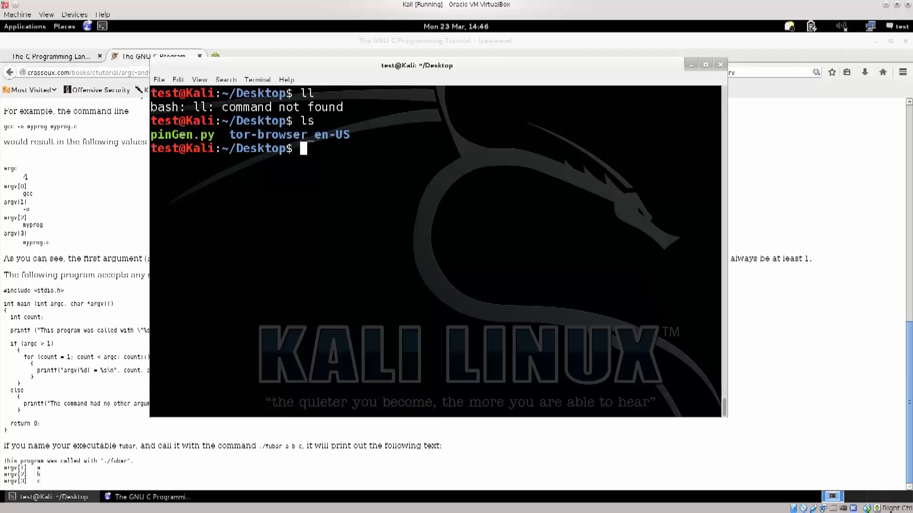
pyautogui.write('nano')
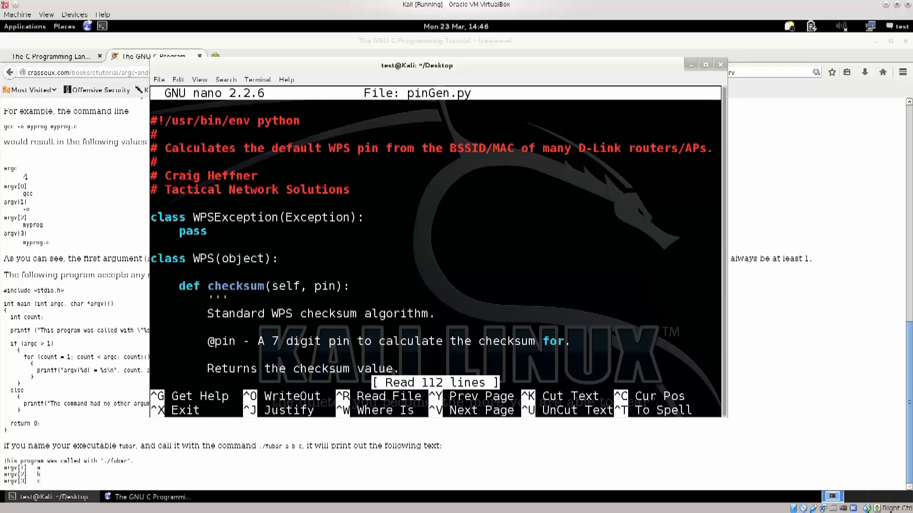
pyautogui.click(704, 65)
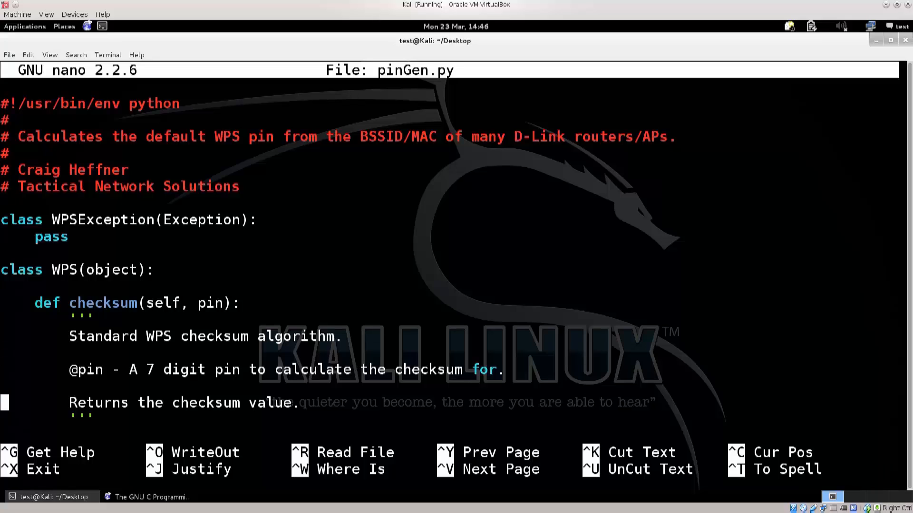
pyautogui.scroll(-3)
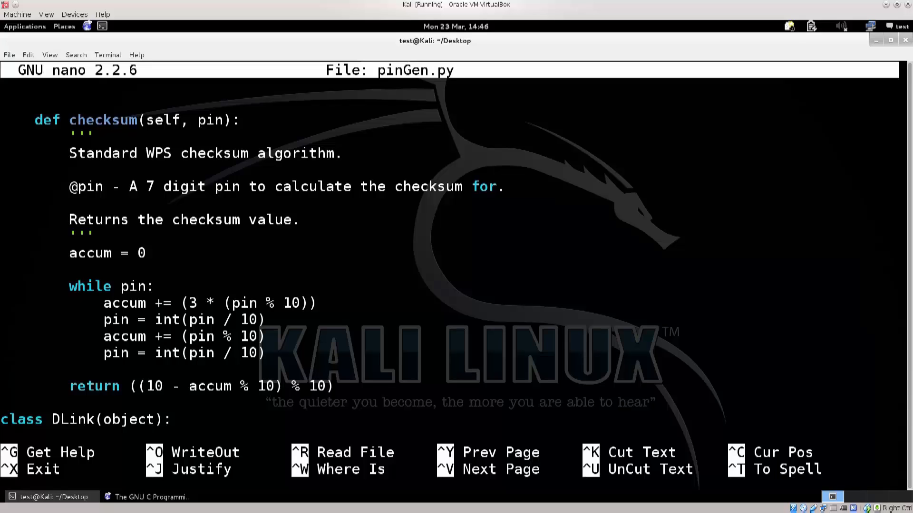
pyautogui.scroll(-3)
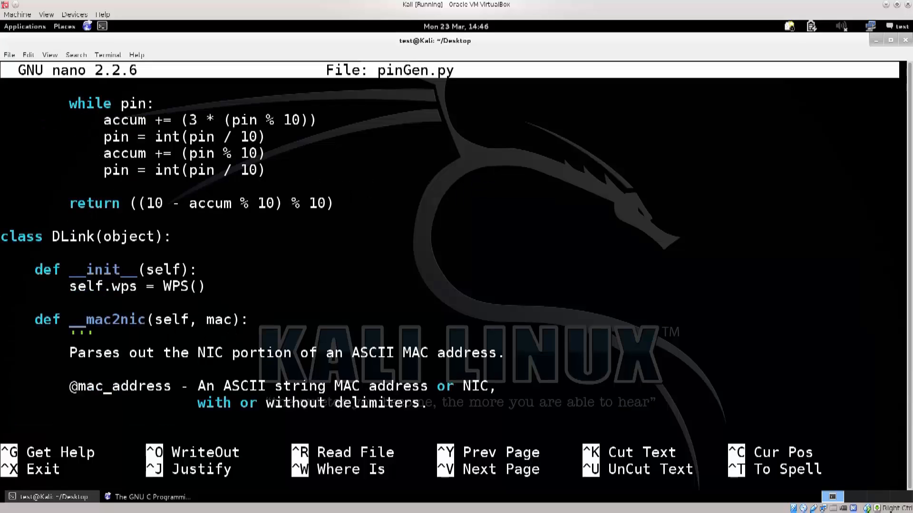
pyautogui.scroll(-3)
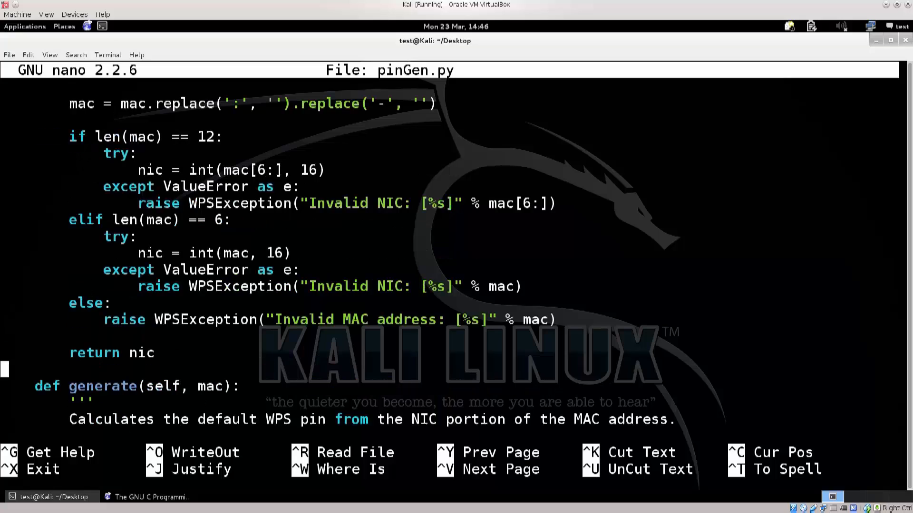
pyautogui.scroll(-3)
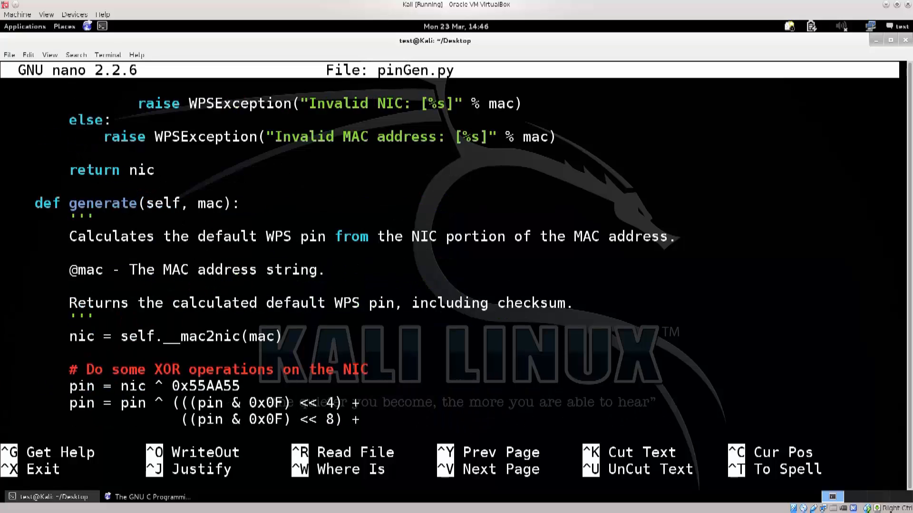
pyautogui.scroll(-3)
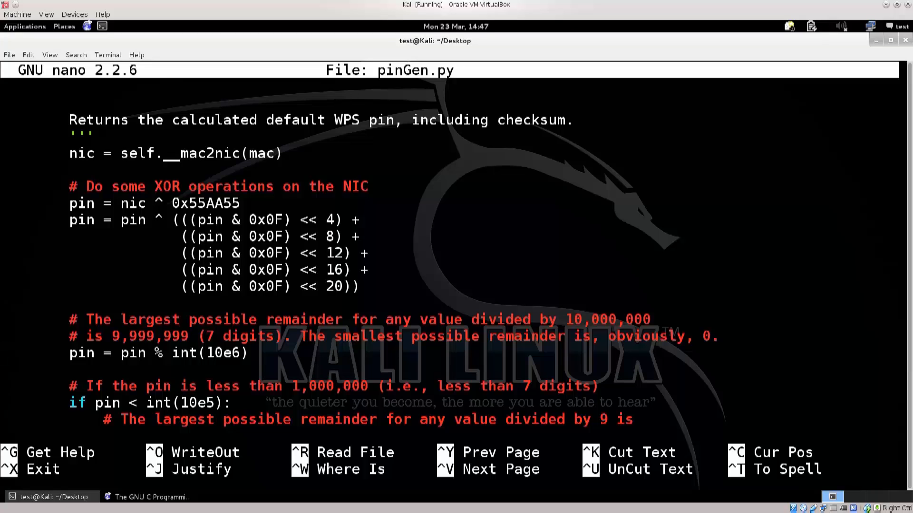
pyautogui.scroll(-3)
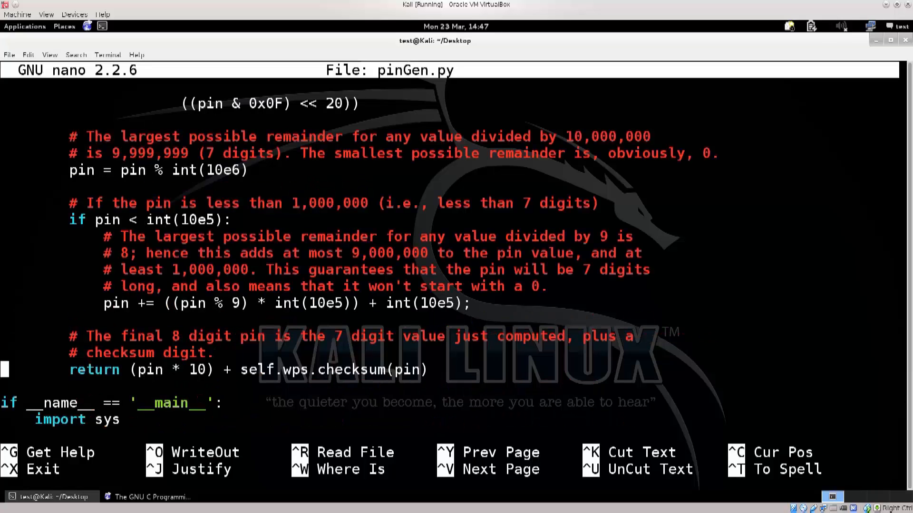
pyautogui.scroll(-3)
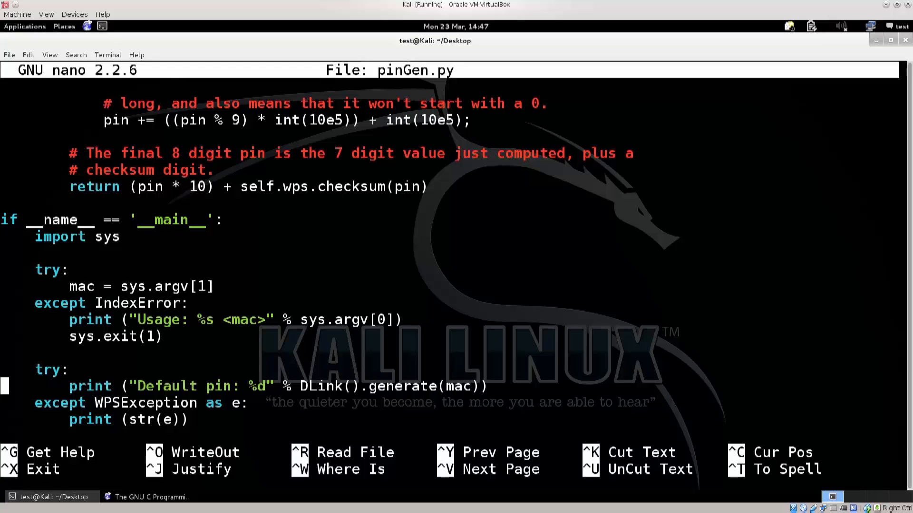
pyautogui.scroll(-3)
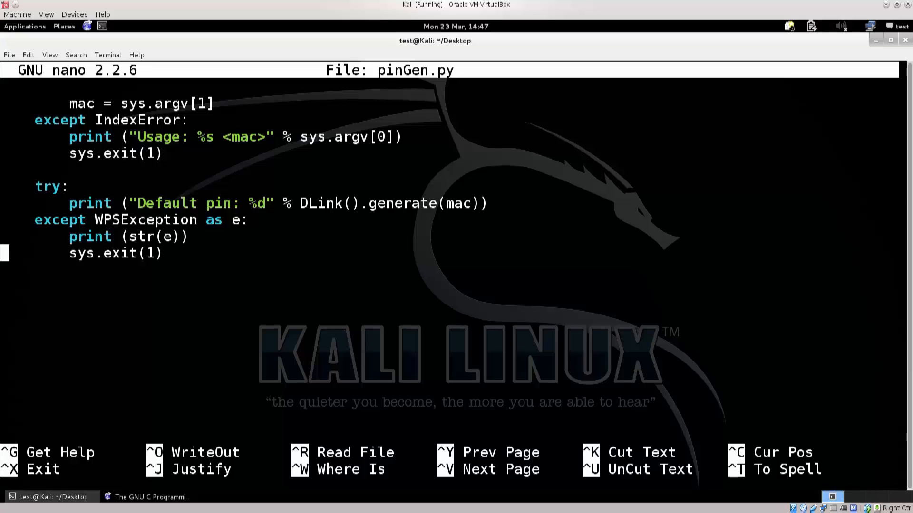
# Exit nano and start composing './pinGen.py' at the bash prompt.
pyautogui.press('ctrl+x')
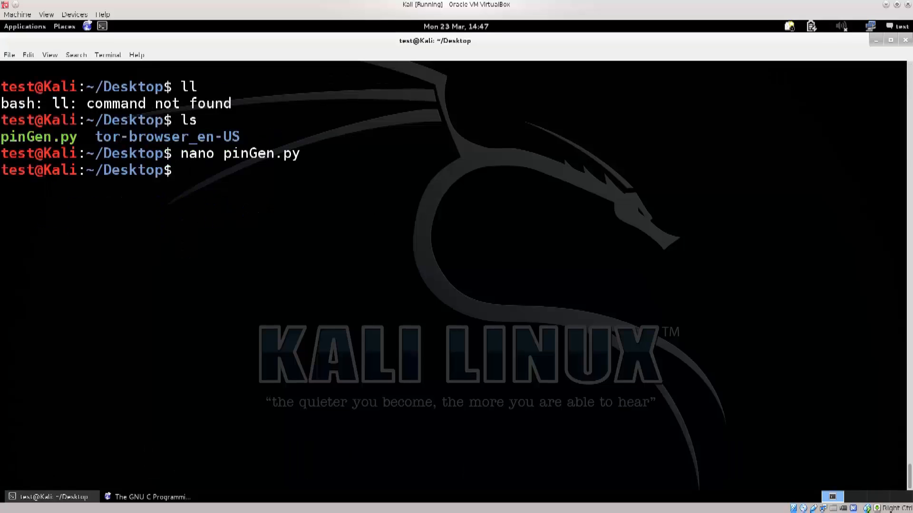
pyautogui.write('./')
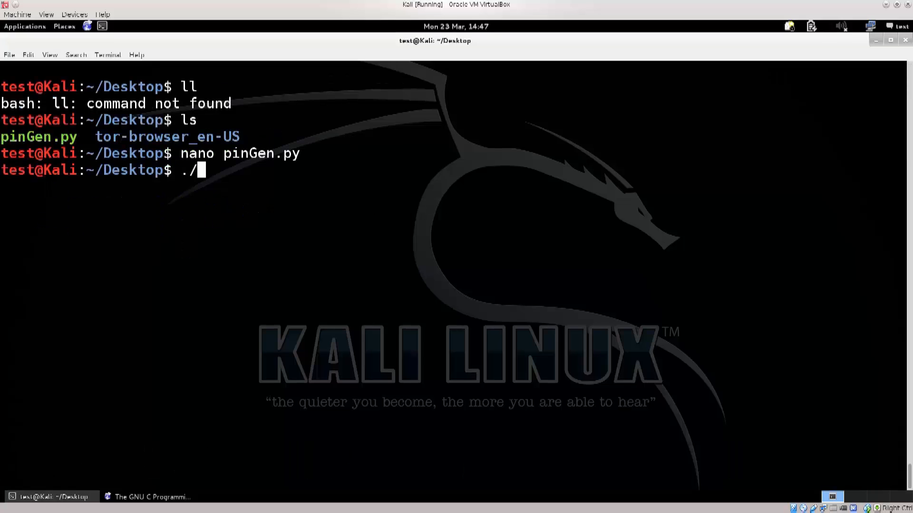
pyautogui.write('p')
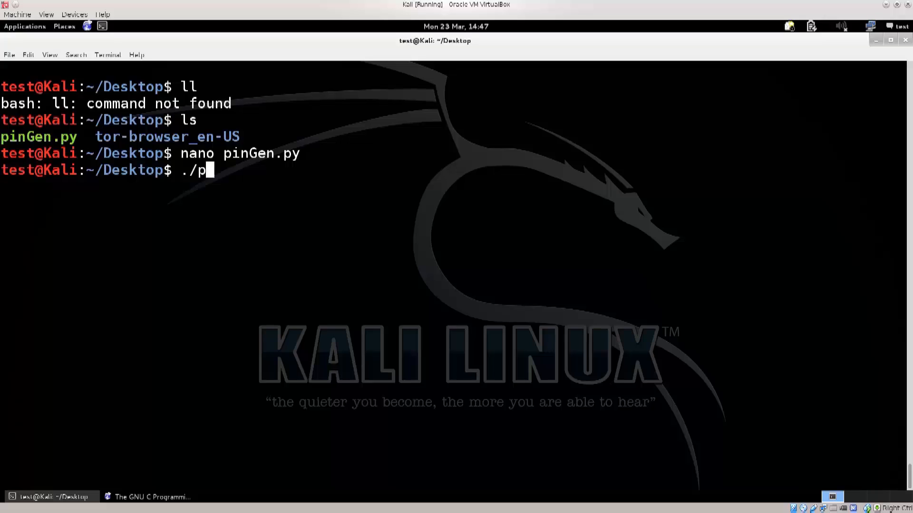
pyautogui.write('inGen.py')
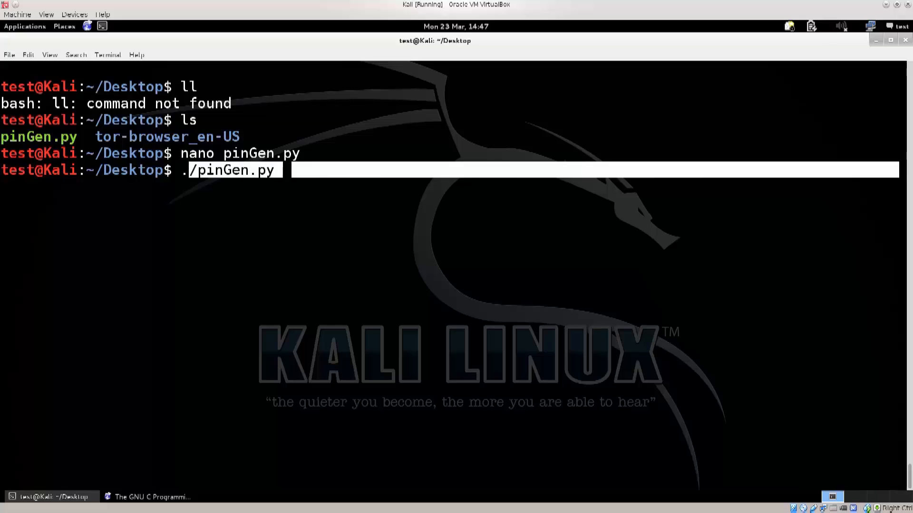
pyautogui.click(148, 496)
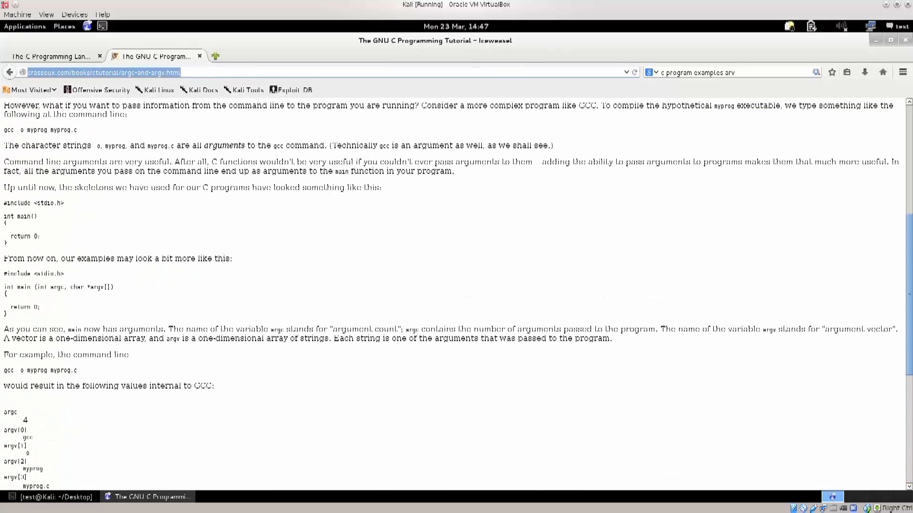
# Scroll the GNU C tutorial to the argc and argv command-line arguments section.
pyautogui.scroll(3)
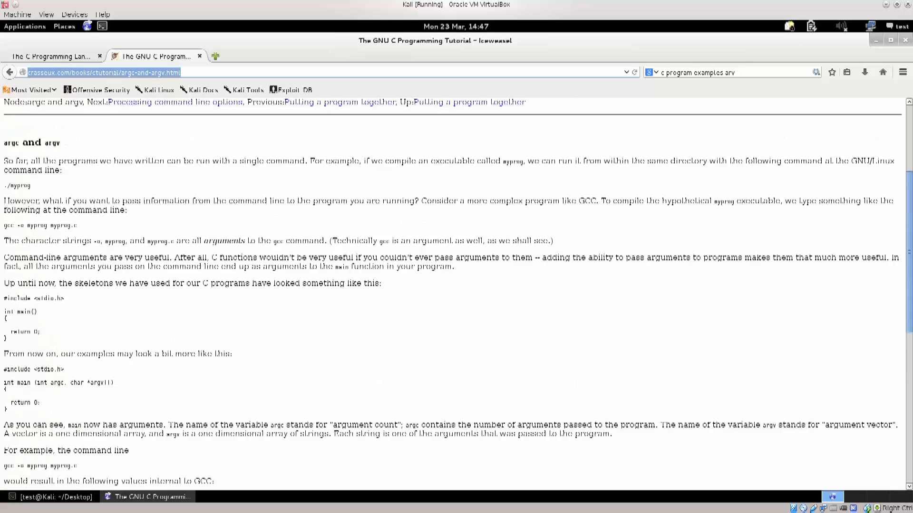
pyautogui.scroll(-3)
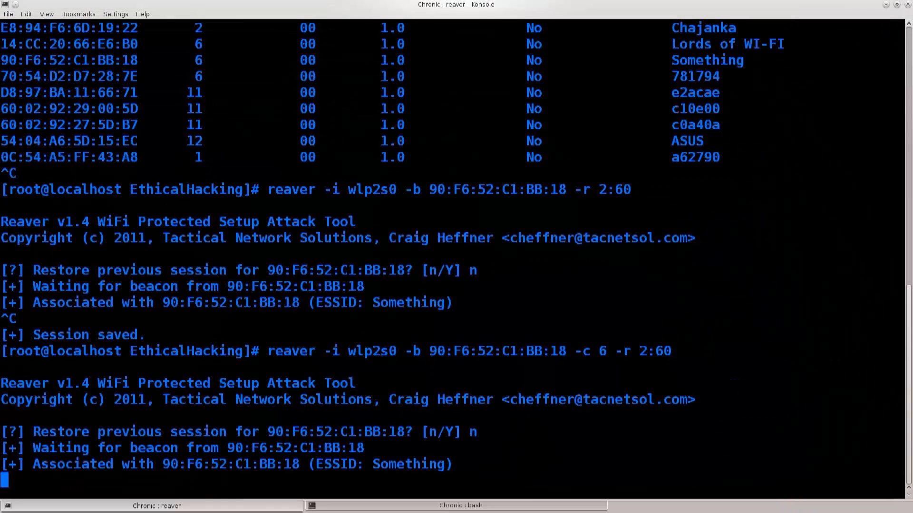
pyautogui.scroll(-3)
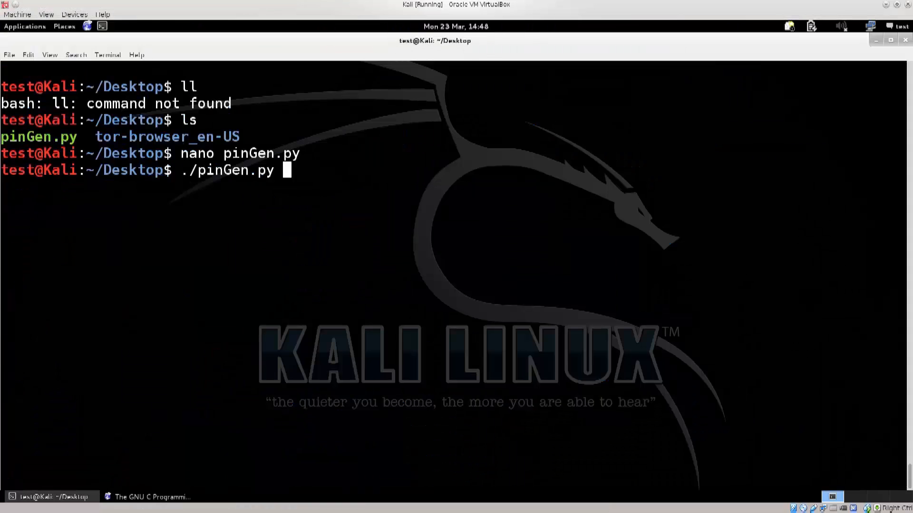
pyautogui.rightClick(349, 210)
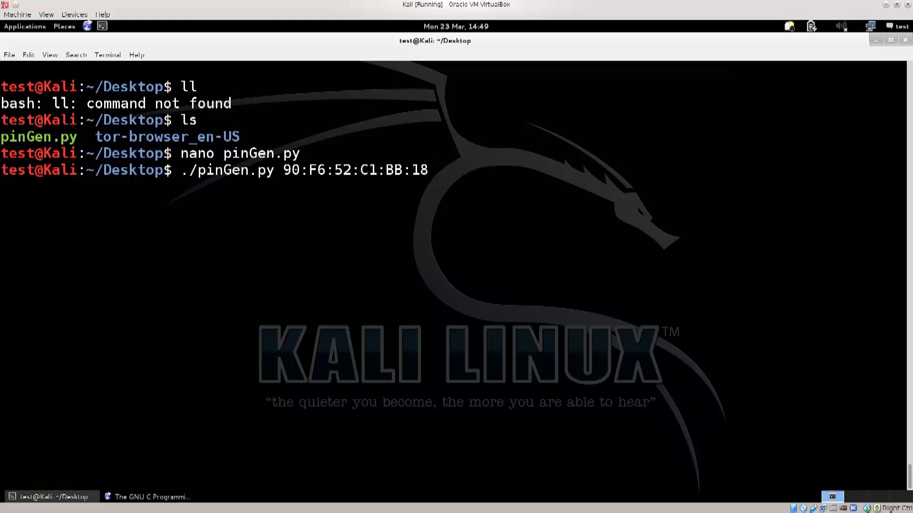
pyautogui.doubleClick(227, 170)
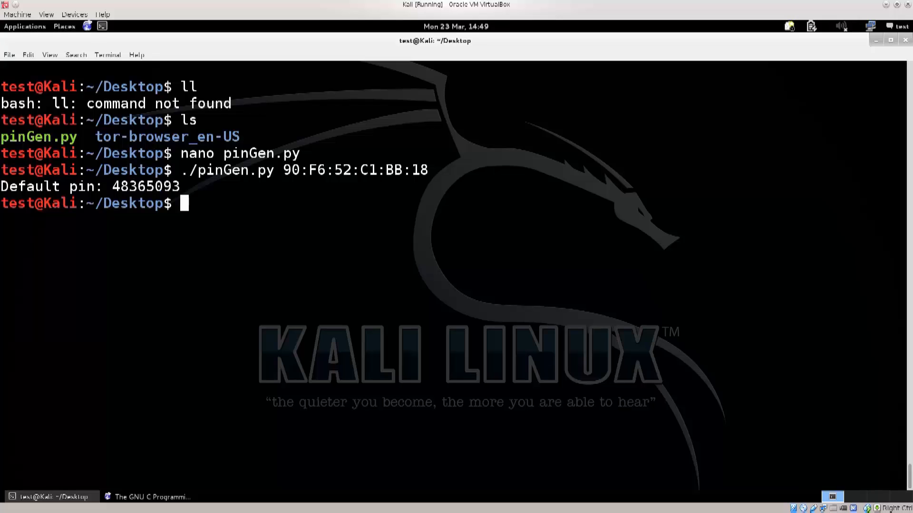
pyautogui.moveTo(283, 169); pyautogui.dragTo(427, 169)
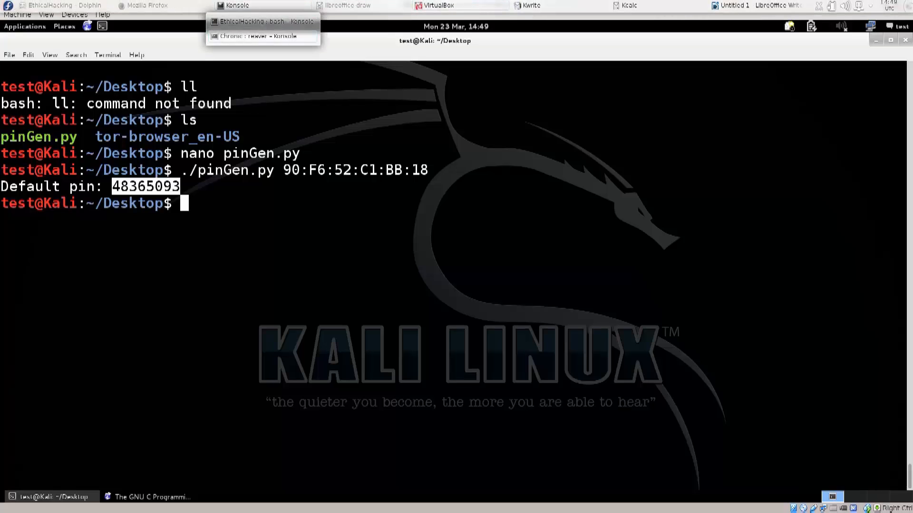
pyautogui.click(261, 36)
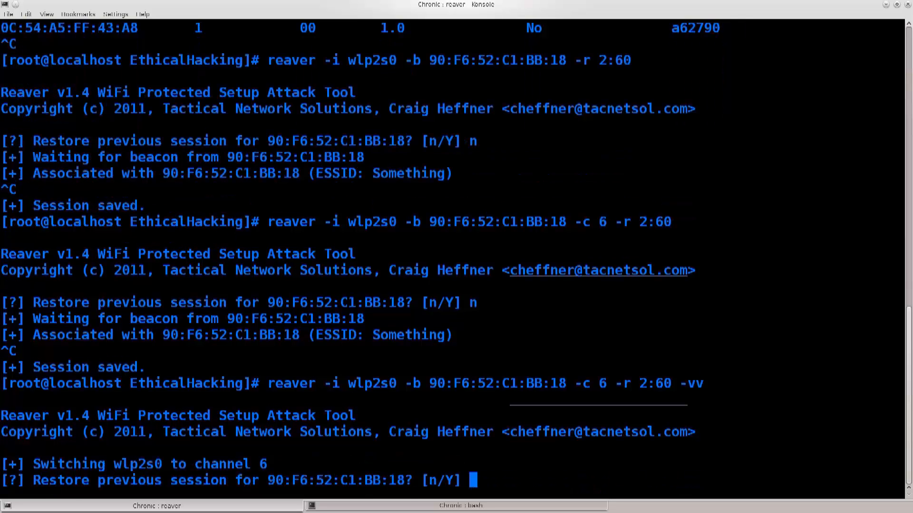
# Answer Y so the verbose channel-6 Reaver run restores its previous session.
pyautogui.write('Y')
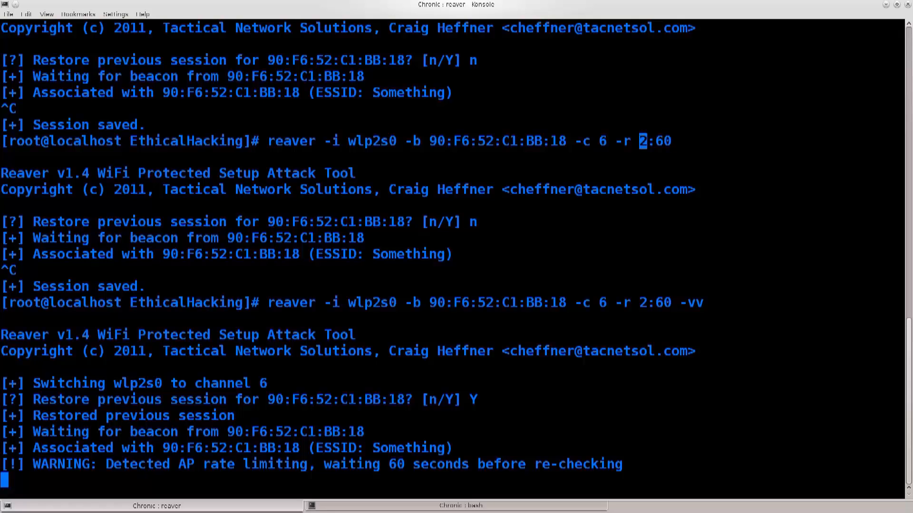
# Highlight the 'Detected AP rate limiting' warnings as Reaver waits 60 seconds each time.
pyautogui.moveTo(261, 465); pyautogui.dragTo(622, 465)
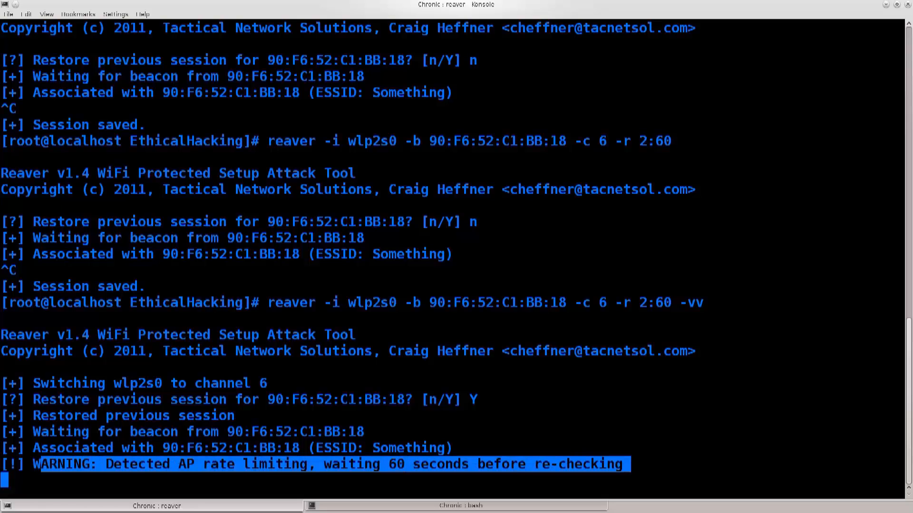
pyautogui.doubleClick(654, 141)
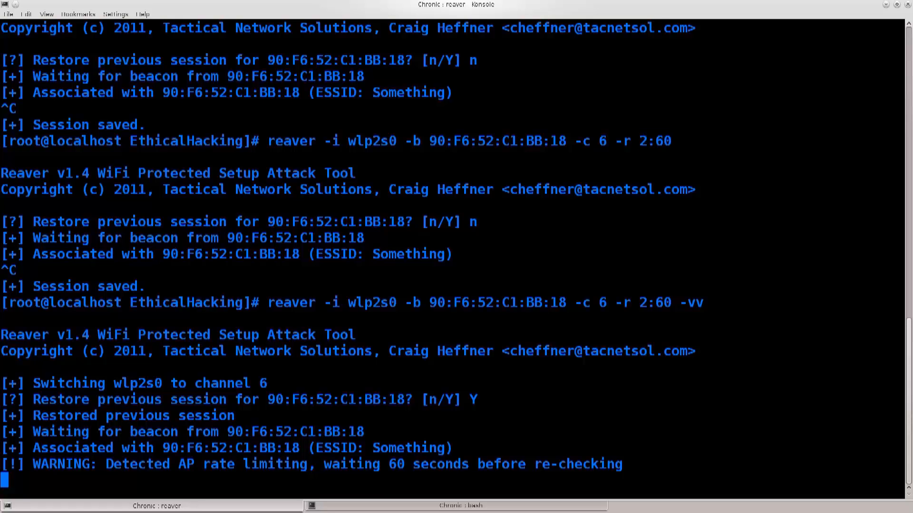
pyautogui.doubleClick(662, 140)
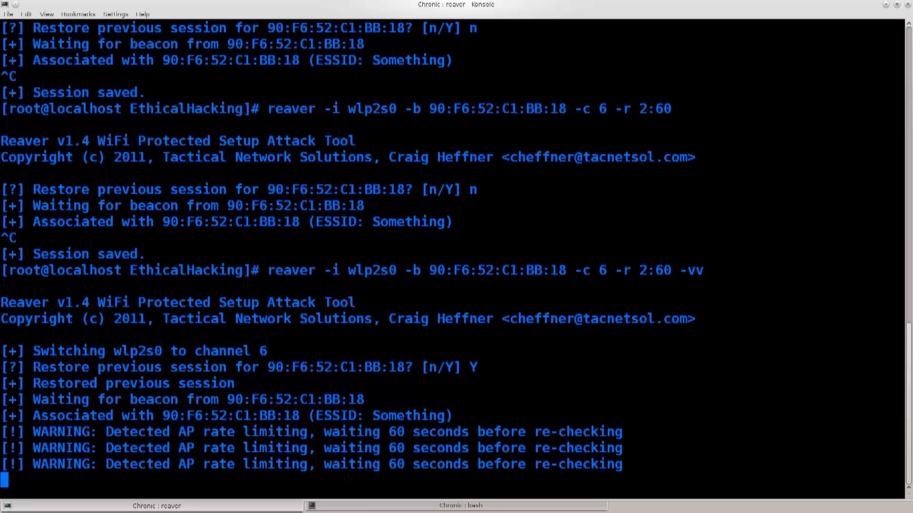
pyautogui.moveTo(105, 464); pyautogui.dragTo(378, 464)
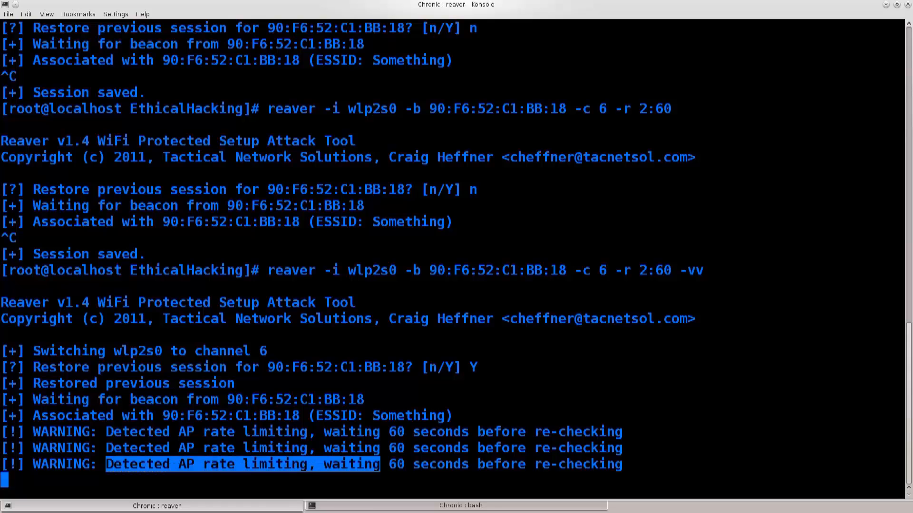